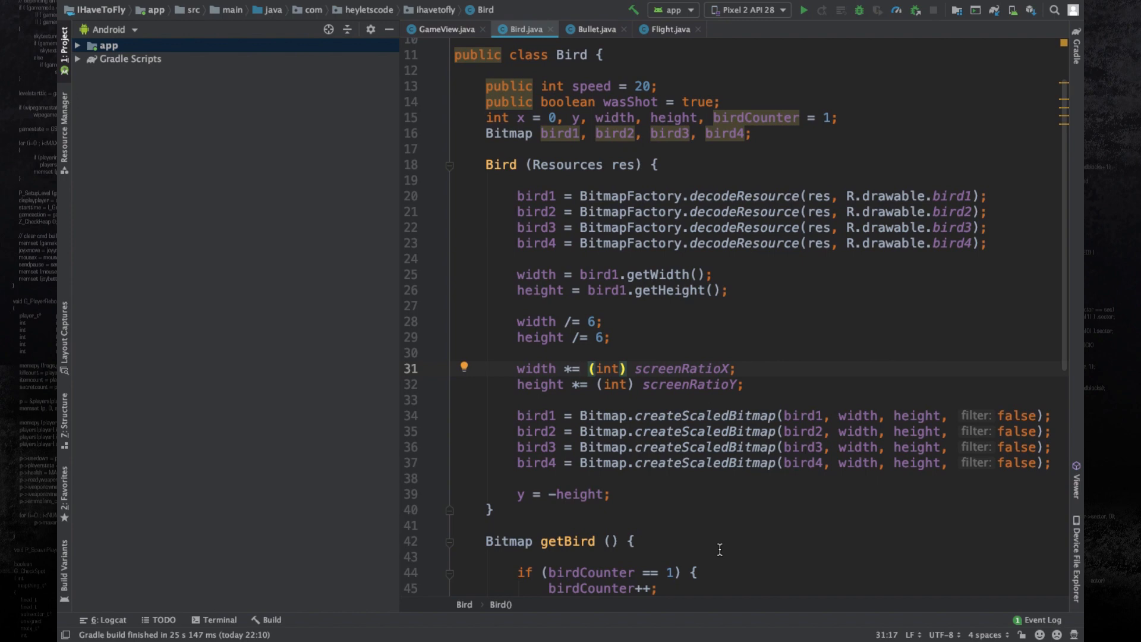
Step: Review the Bird constructor's scaling lines and select the old 'width *= (int) screenRatioX;' statement for rewriting
click(579, 369)
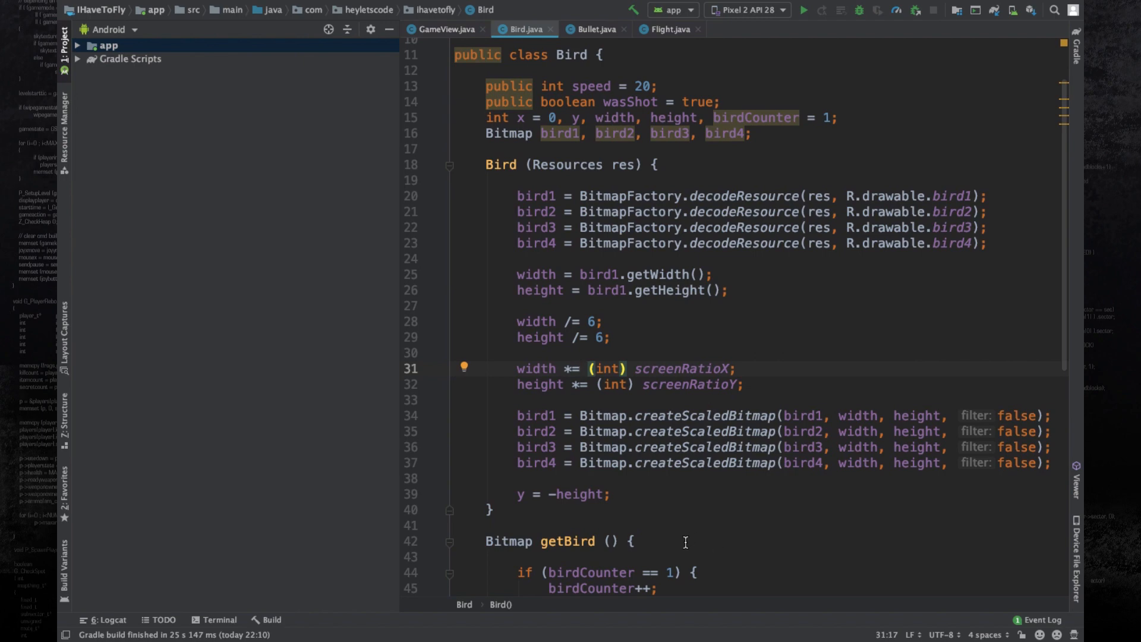
click(545, 384)
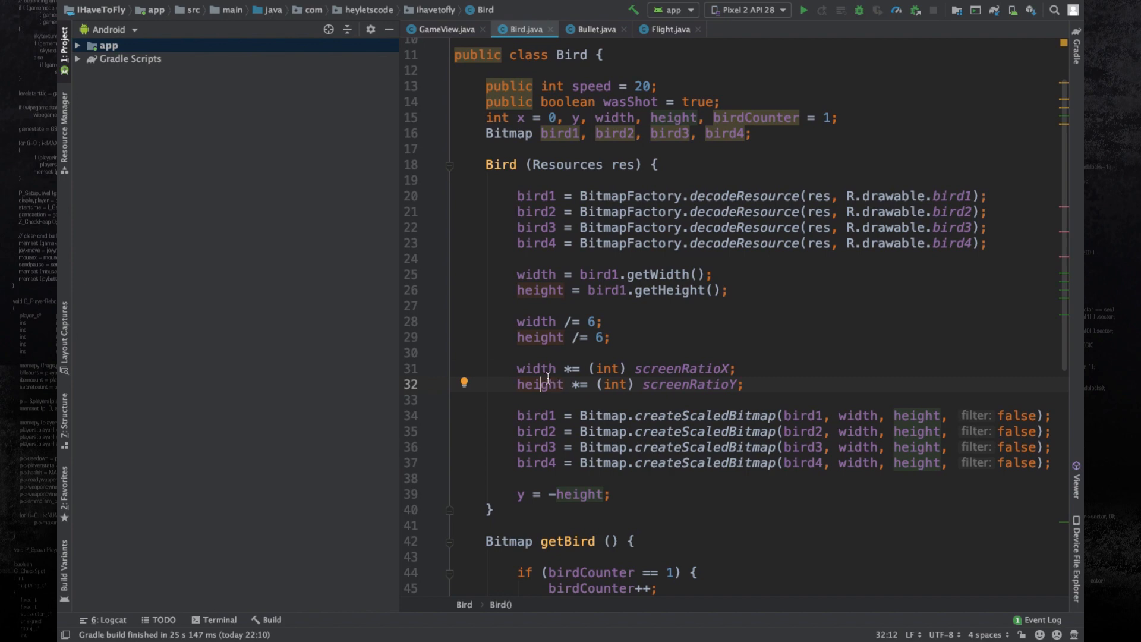
click(553, 399)
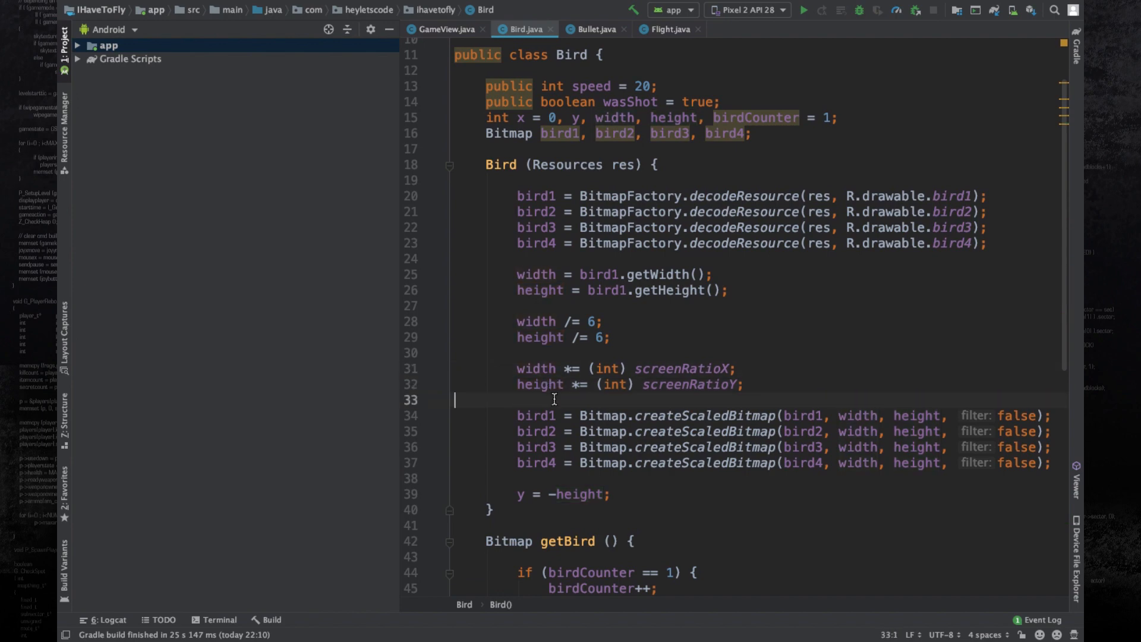
mouse_move(547, 393)
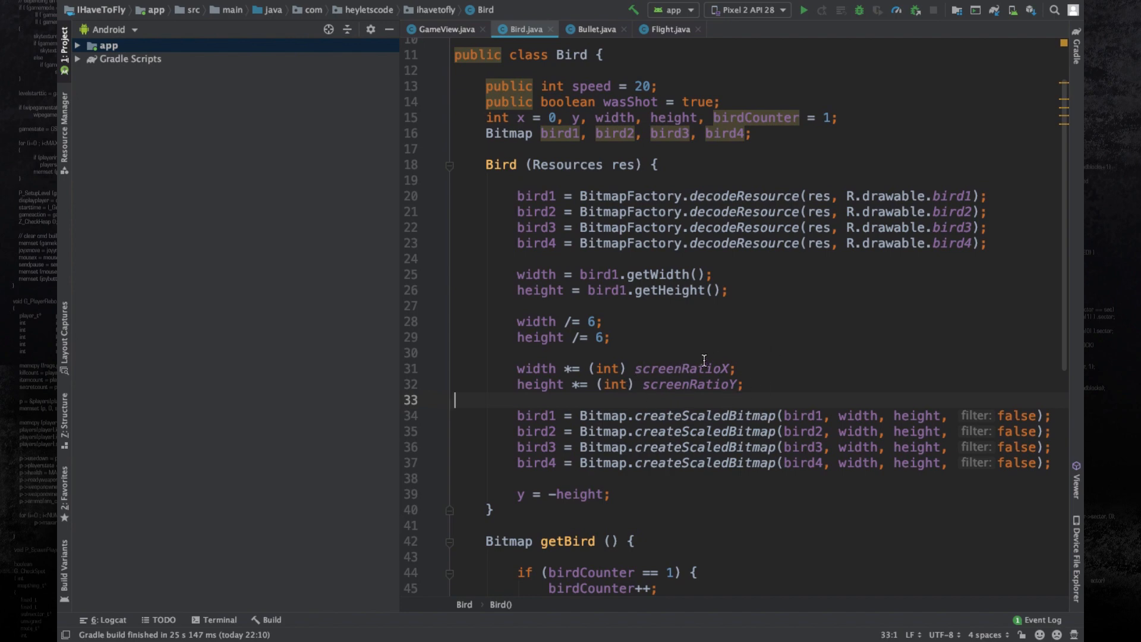
click(701, 369)
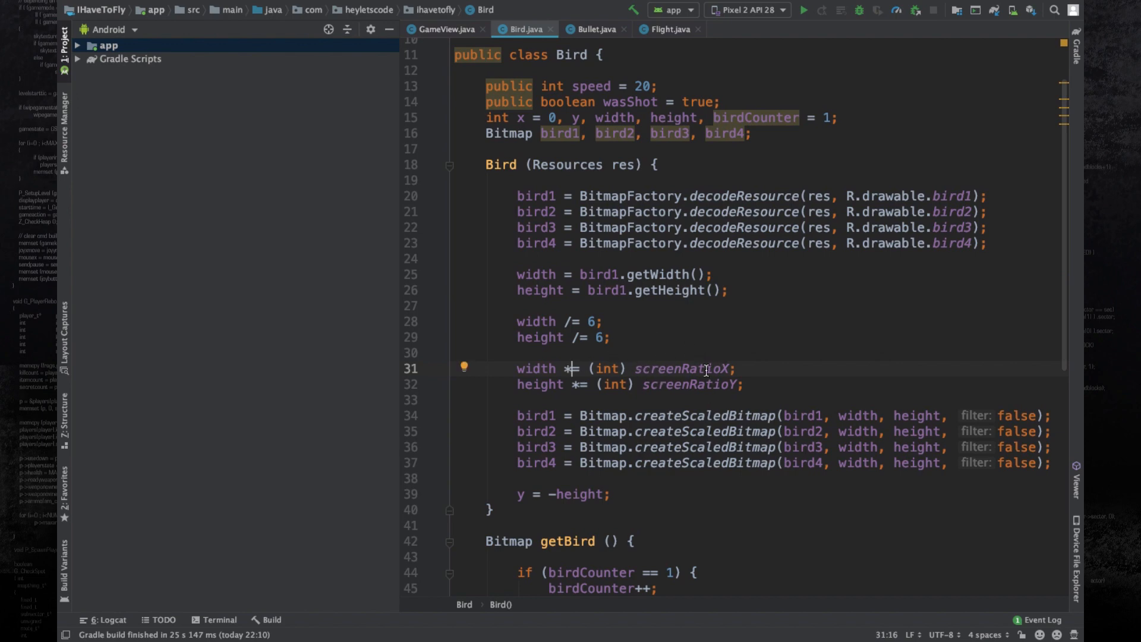
double_click(683, 368)
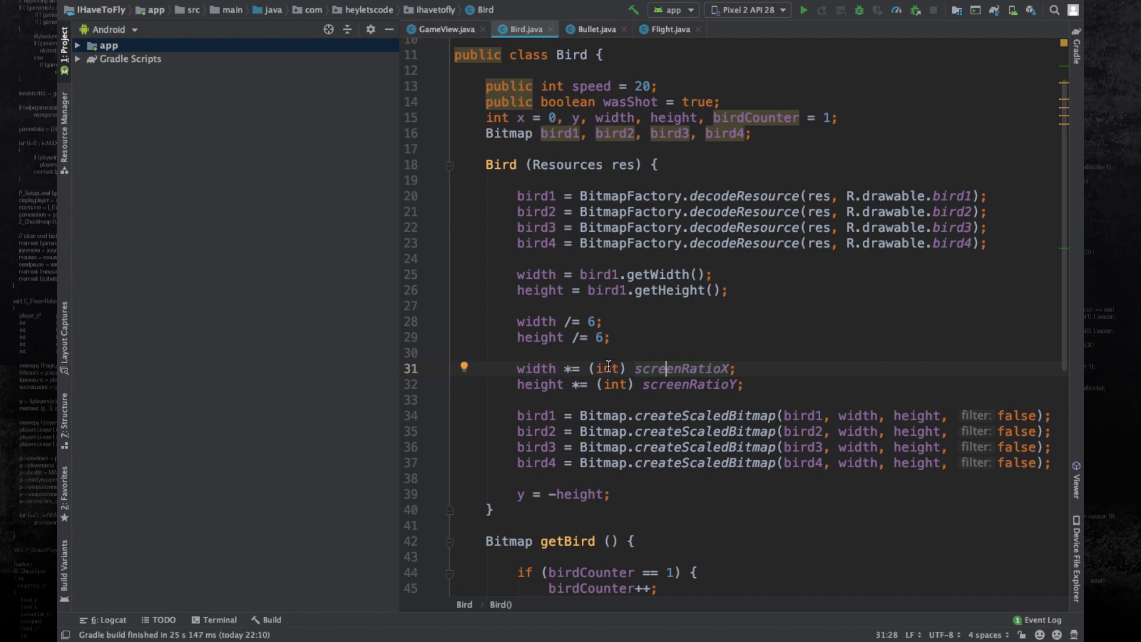
click(700, 369)
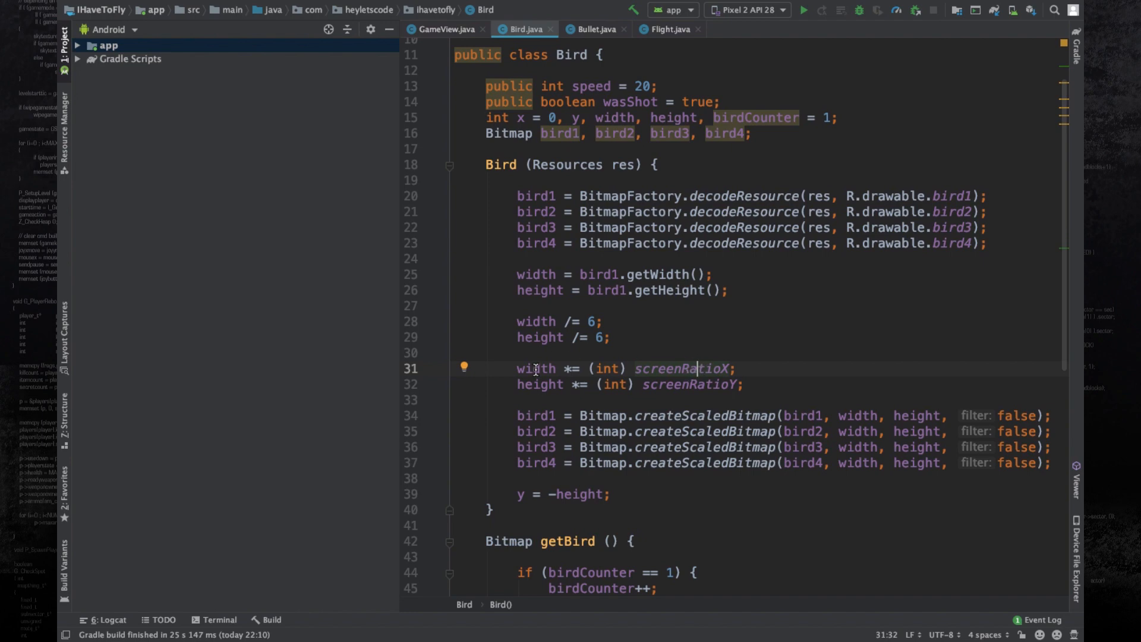
click(536, 369)
text(wid)
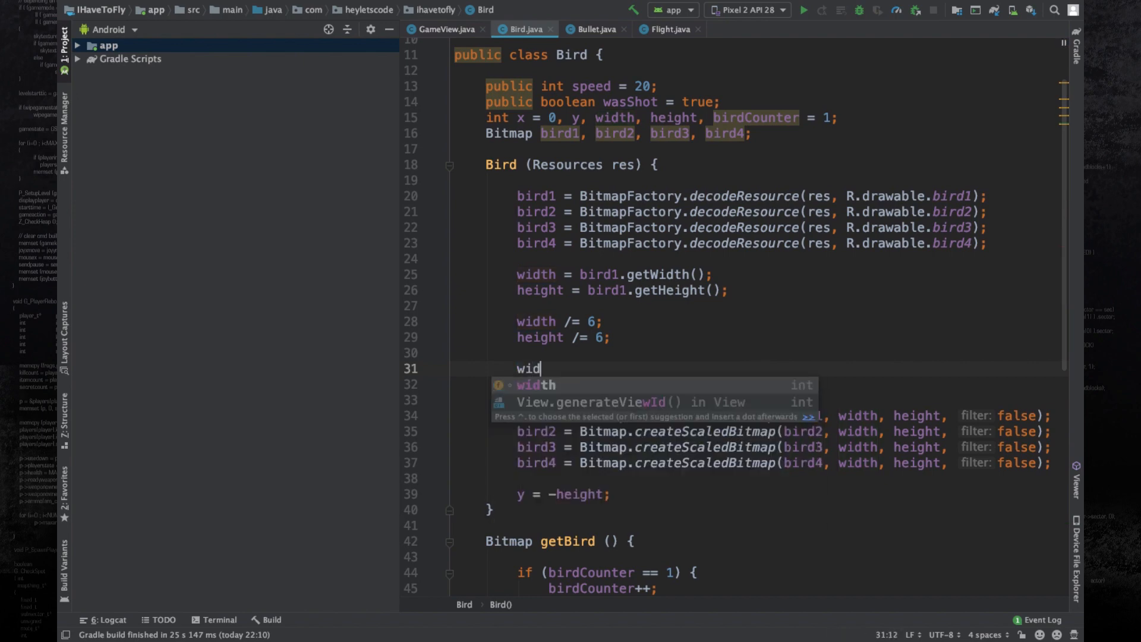
Step: Write 'width = (int) (width * screenRatioX);' on line 31, accepting autocomplete for screenRatioX
text(th_=)
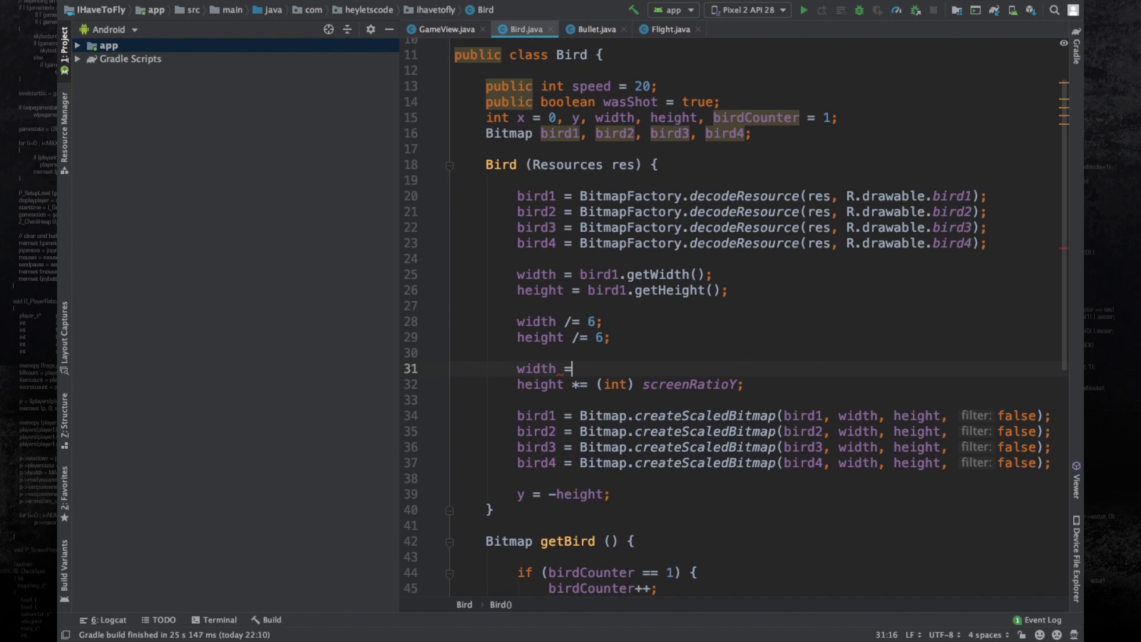
text((int))
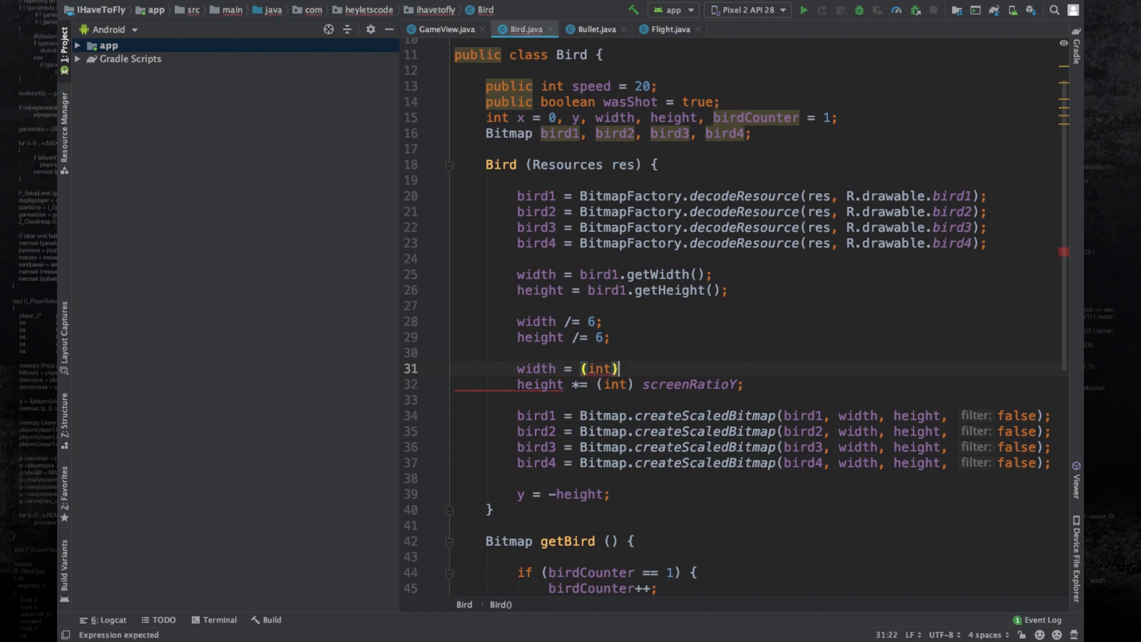
text((w)
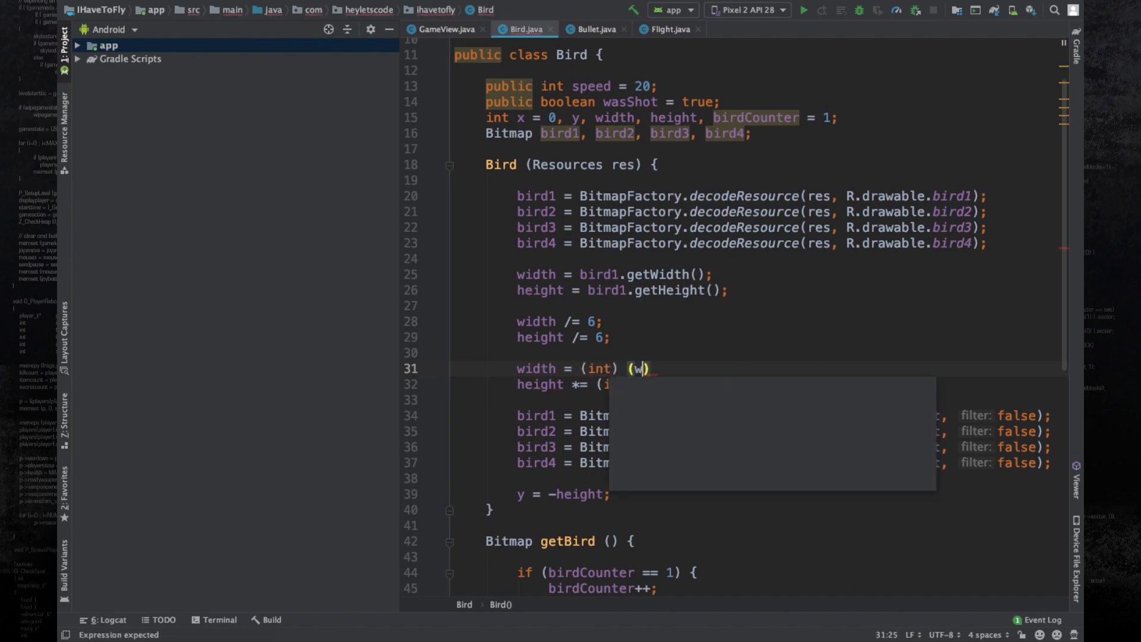
text(idth * screenRatioX)
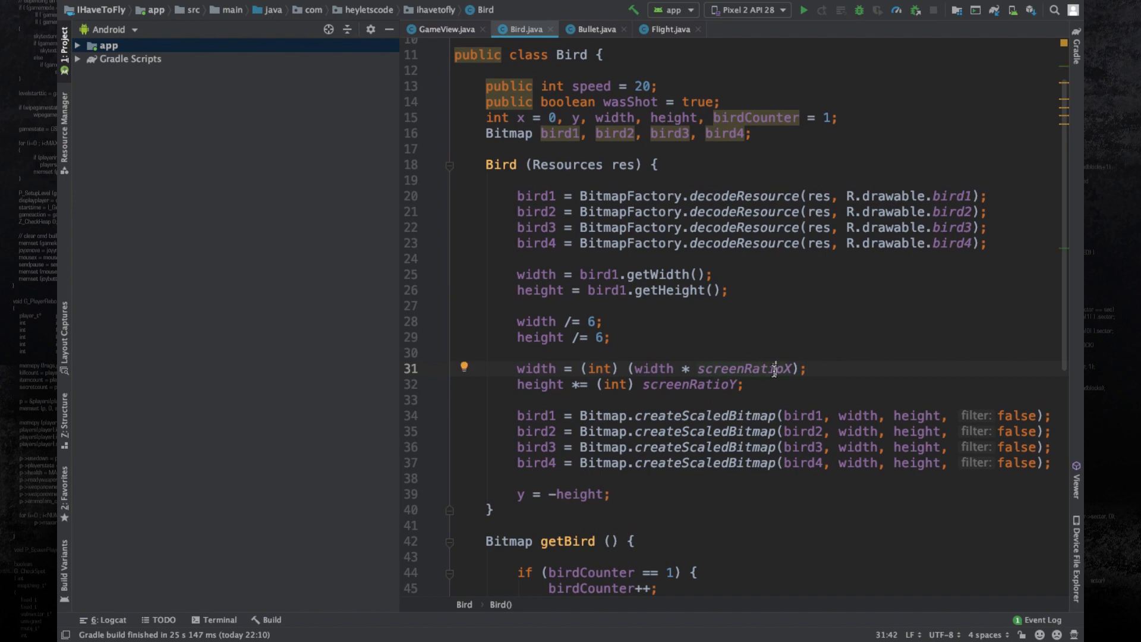
double_click(652, 369)
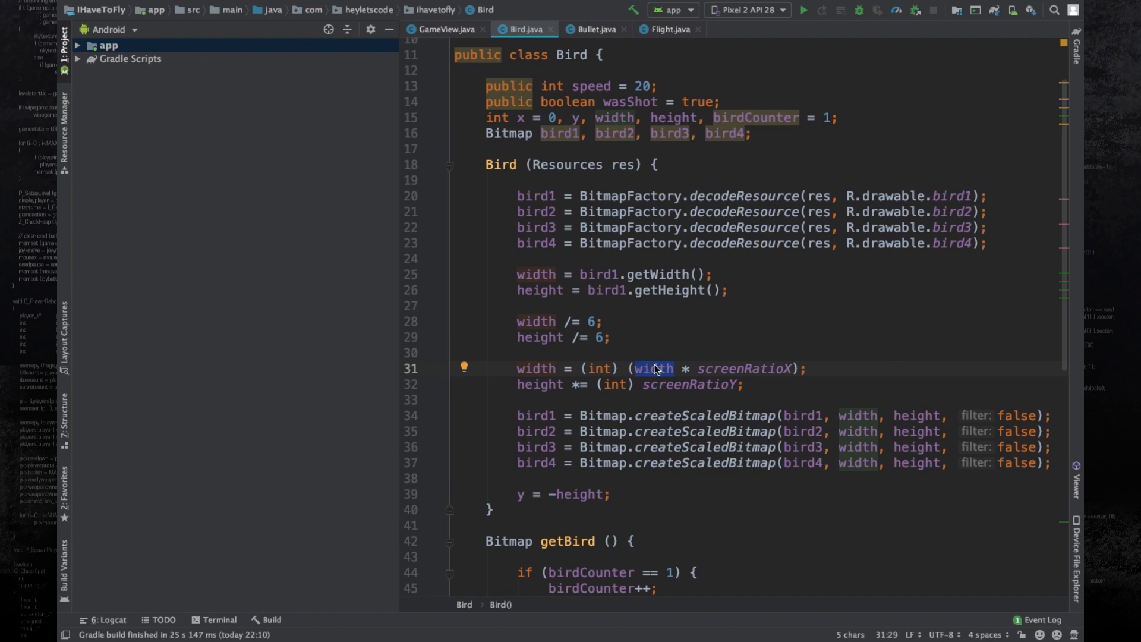
click(680, 371)
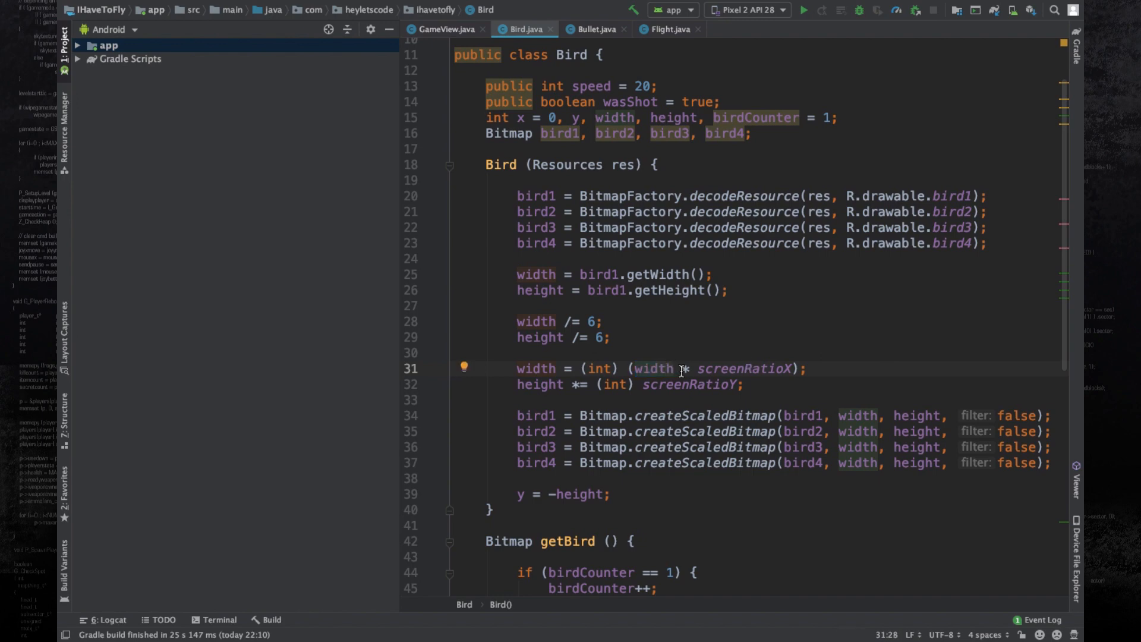
mouse_move(658, 362)
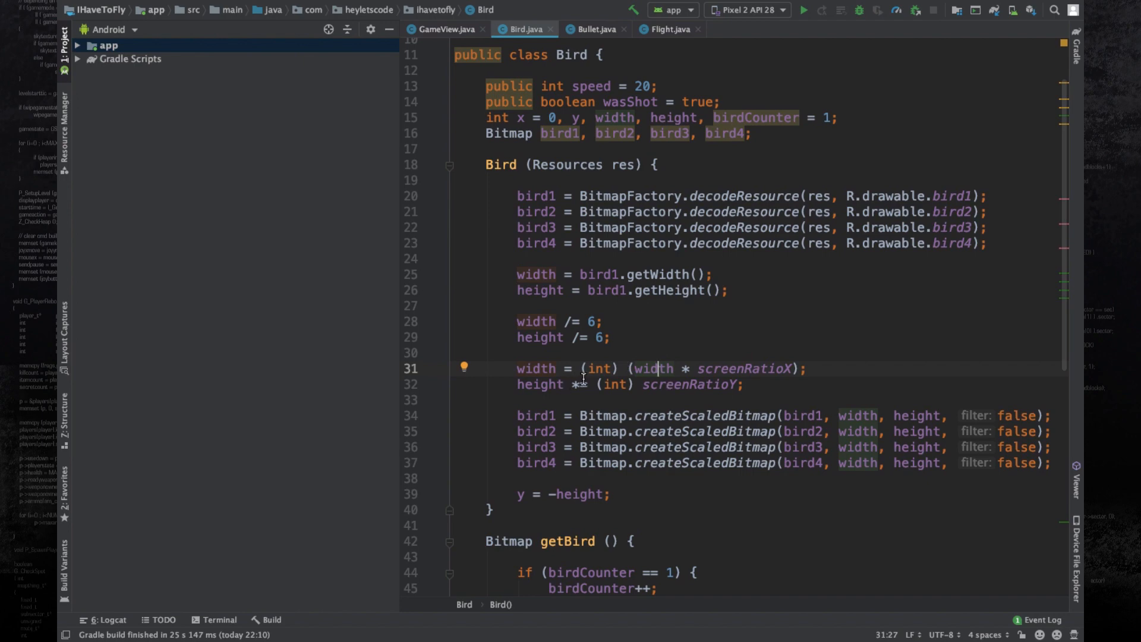
Step: Rewrite line 32 as 'height = (int) (height * screenRatioY);', then review Bullet.java and Flight.java for the same fix
double_click(599, 369)
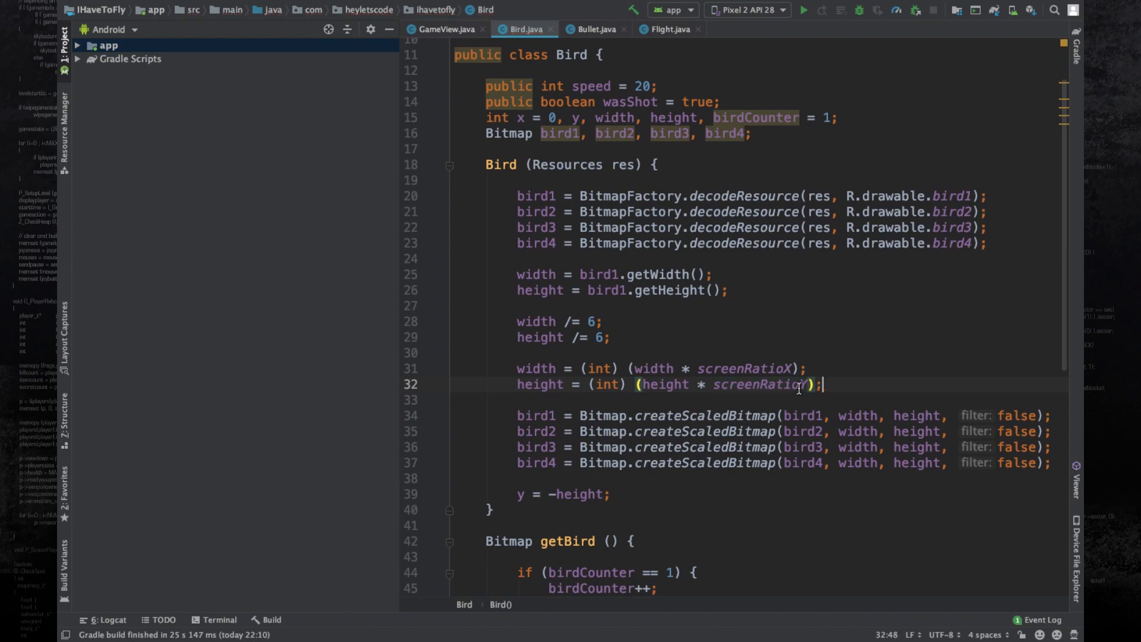
mouse_move(824, 384)
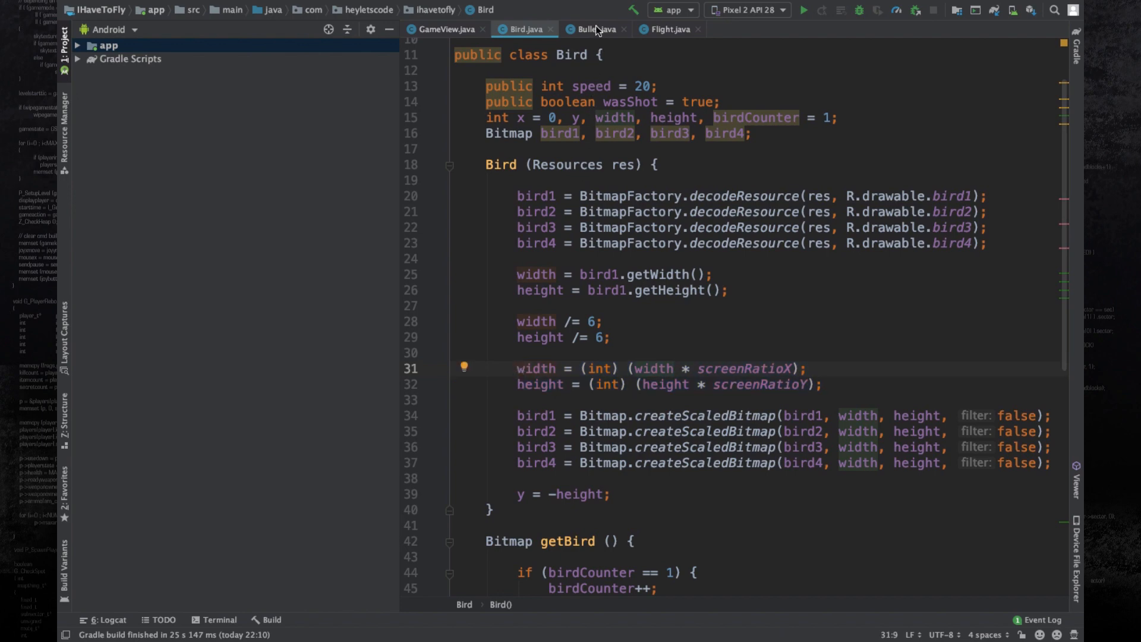
click(593, 28)
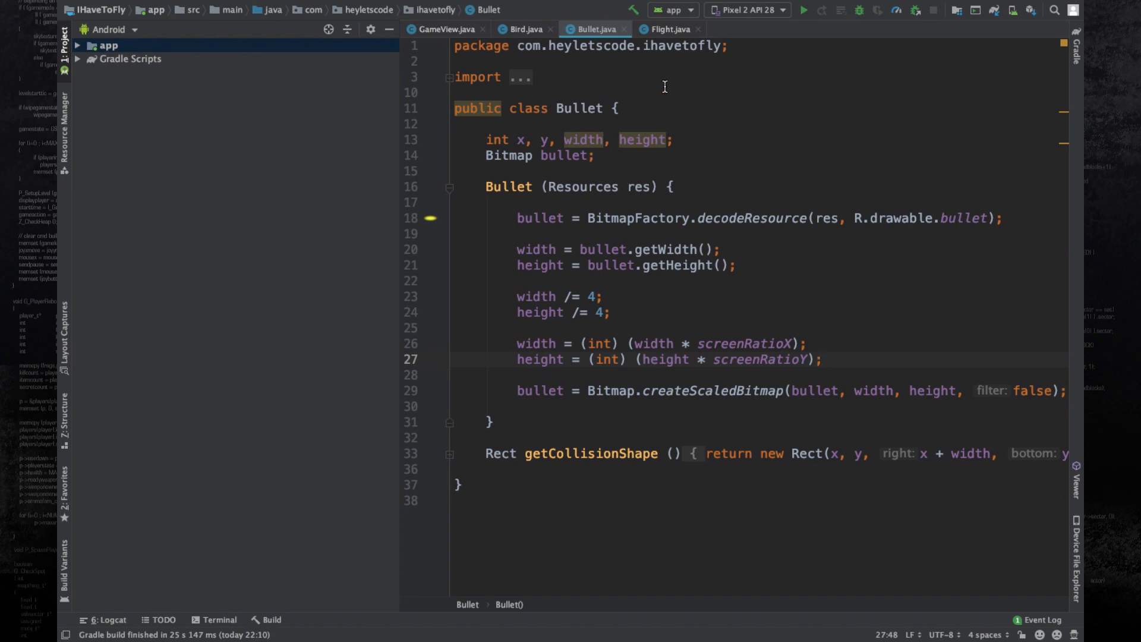
click(668, 29)
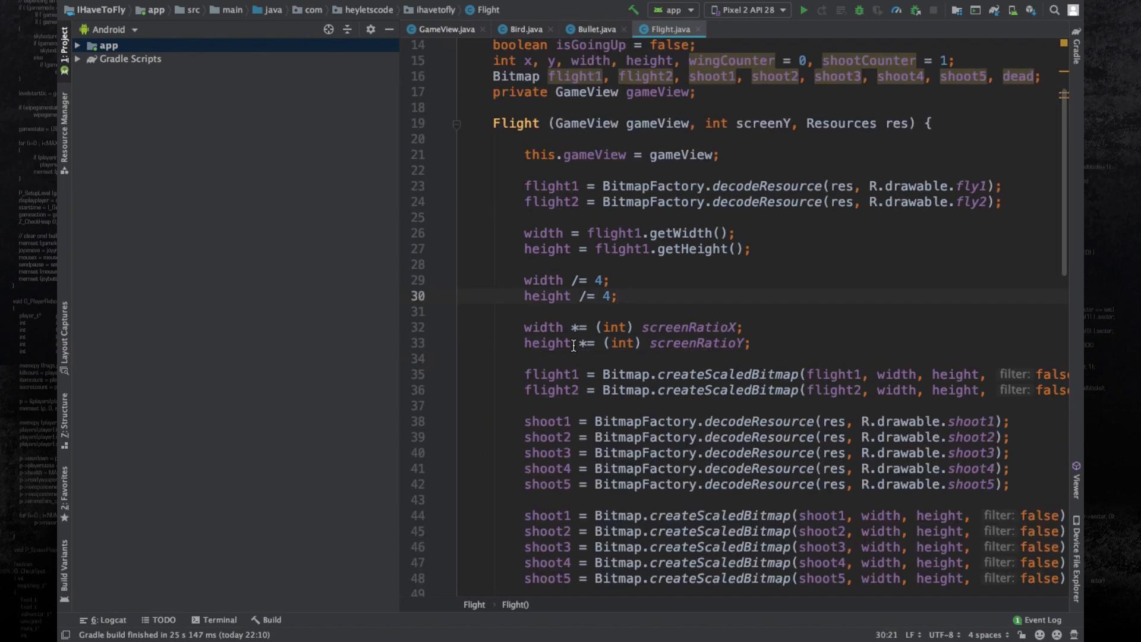